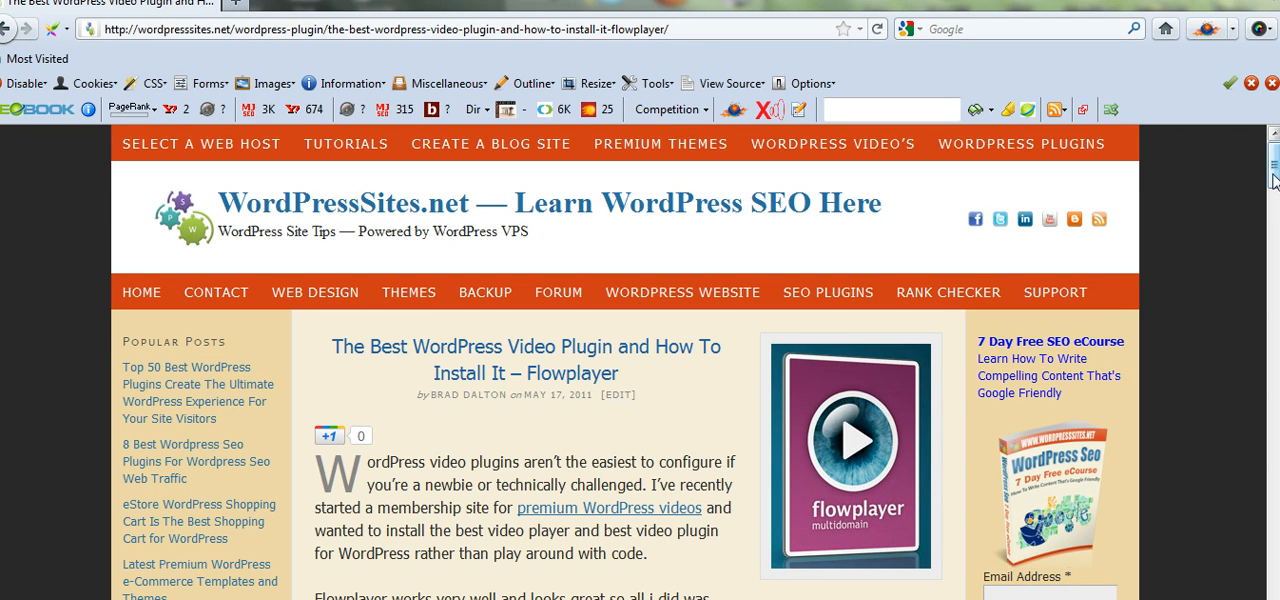
Scroll through the Flowplayer installation blog post before heading to cPanel
scroll(down, 3)
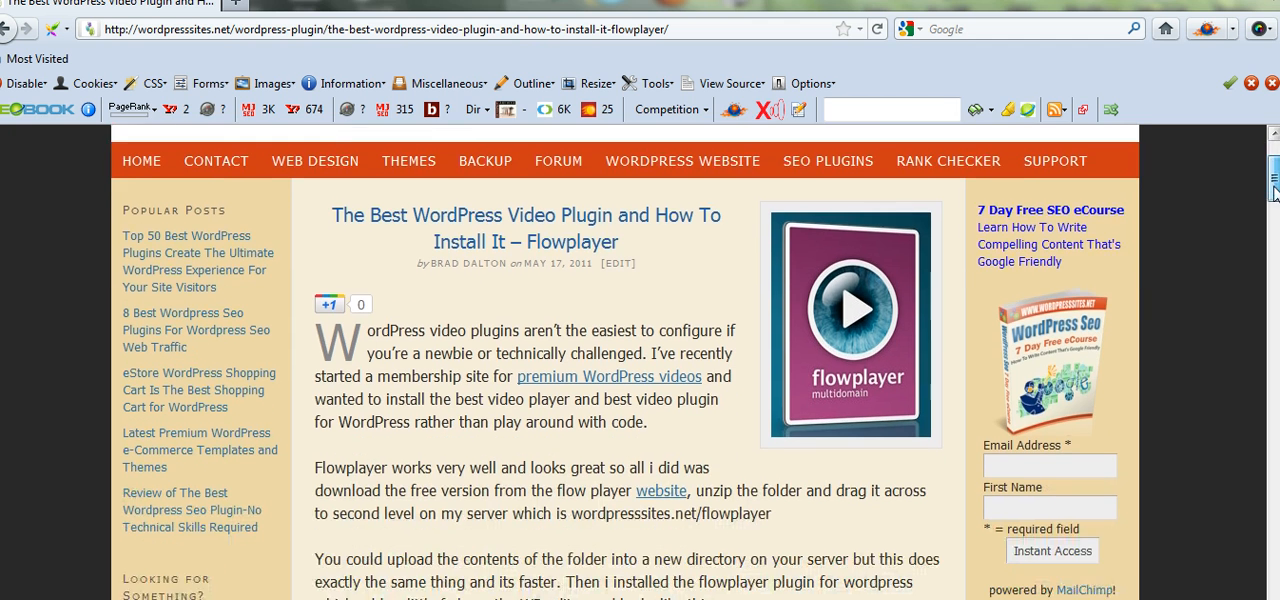
scroll(down, 3)
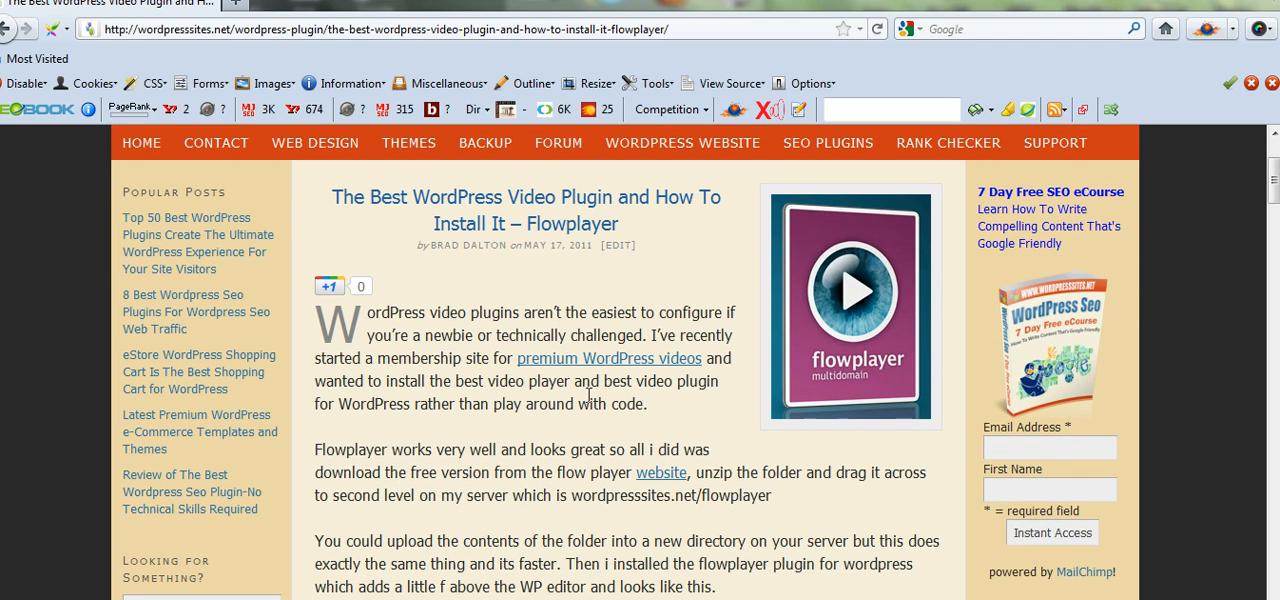
mouse_move(551, 491)
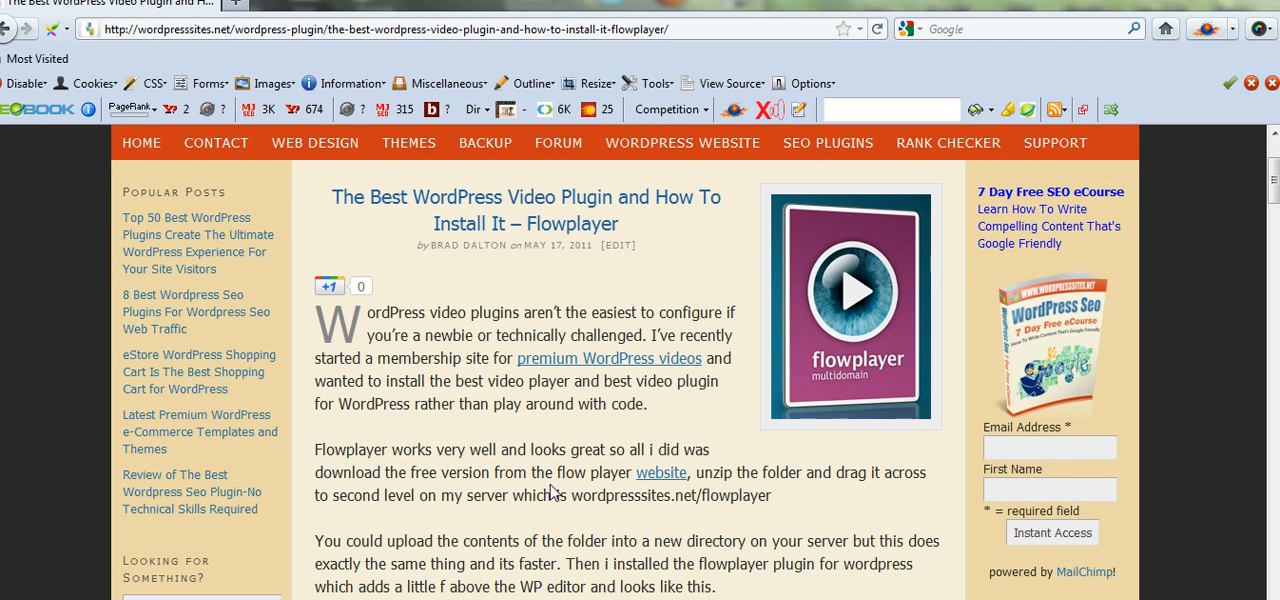
scroll(down, 3)
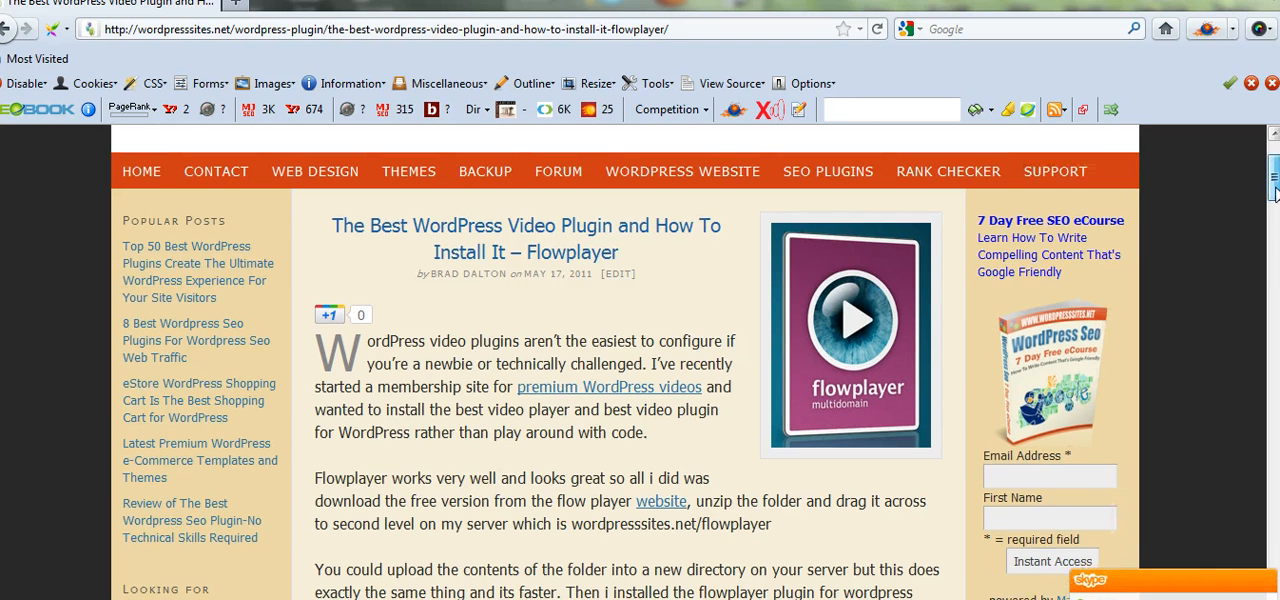
scroll(up, 3)
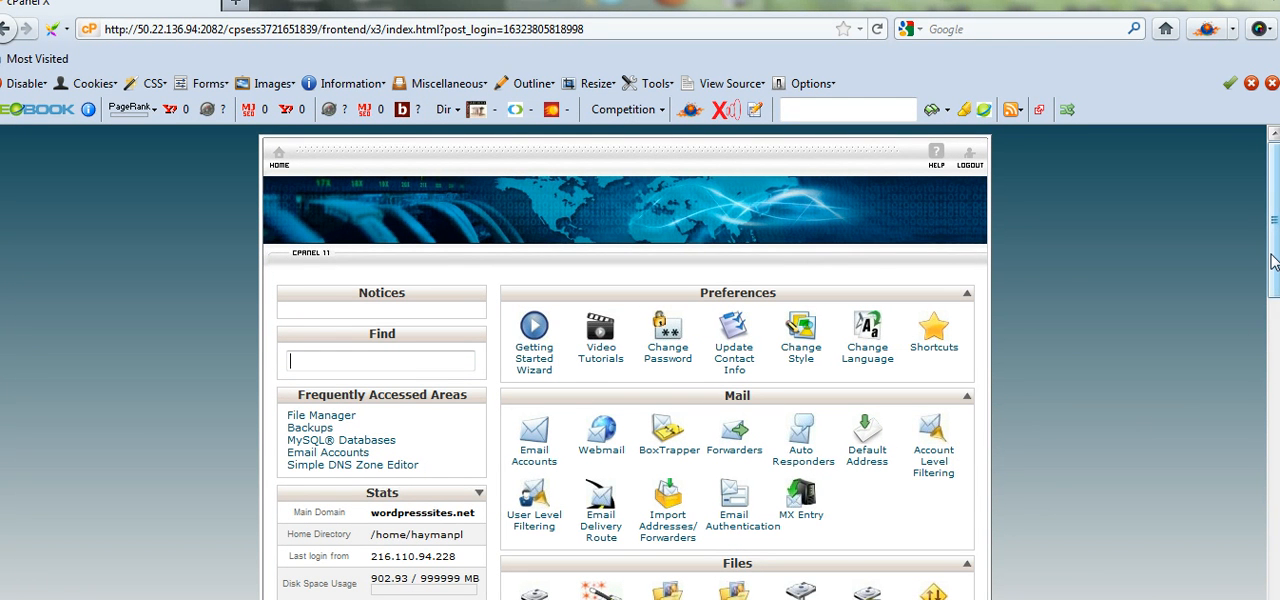
Reach File Manager under Files and show the public_html folder contents
scroll(down, 3)
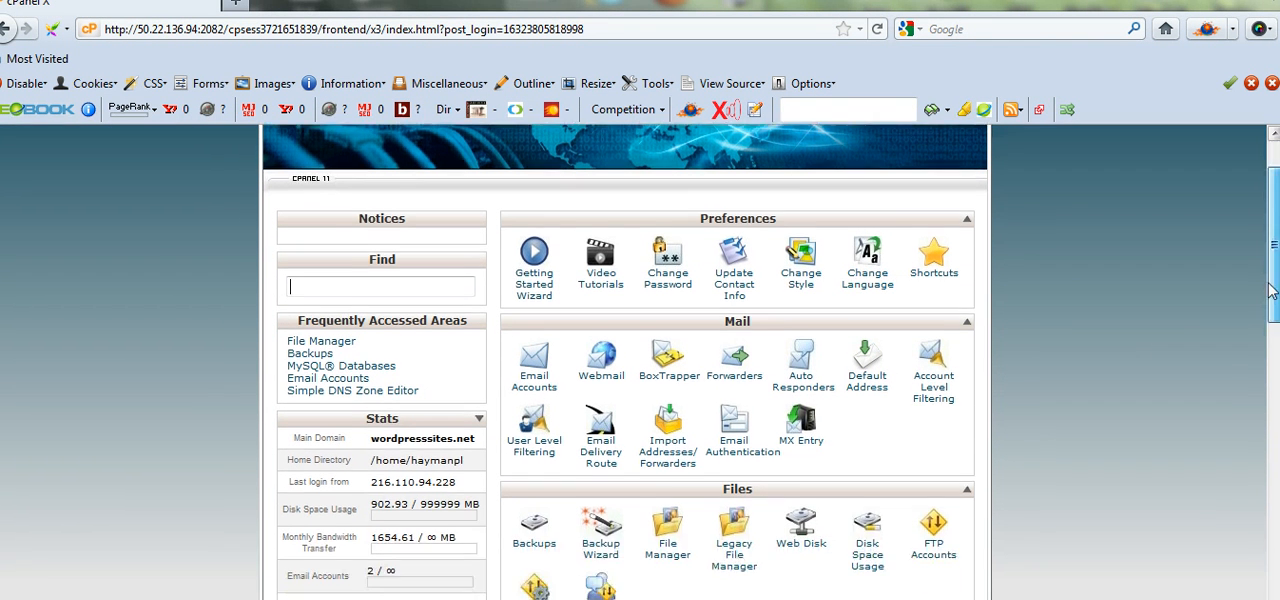
scroll(down, 3)
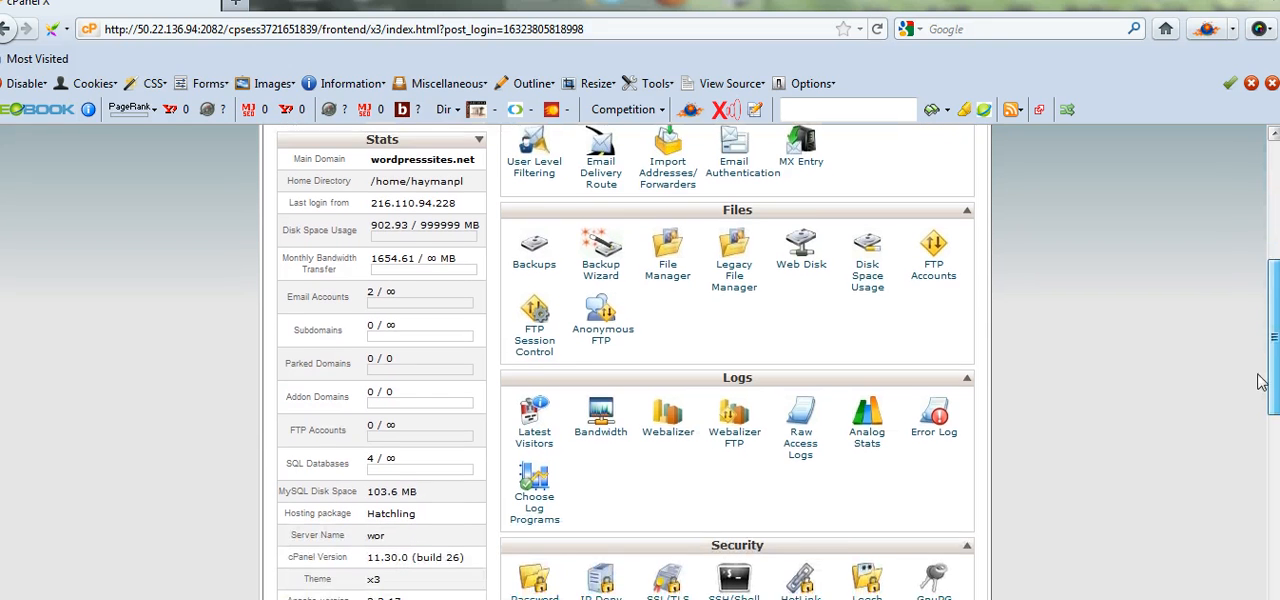
scroll(down, 3)
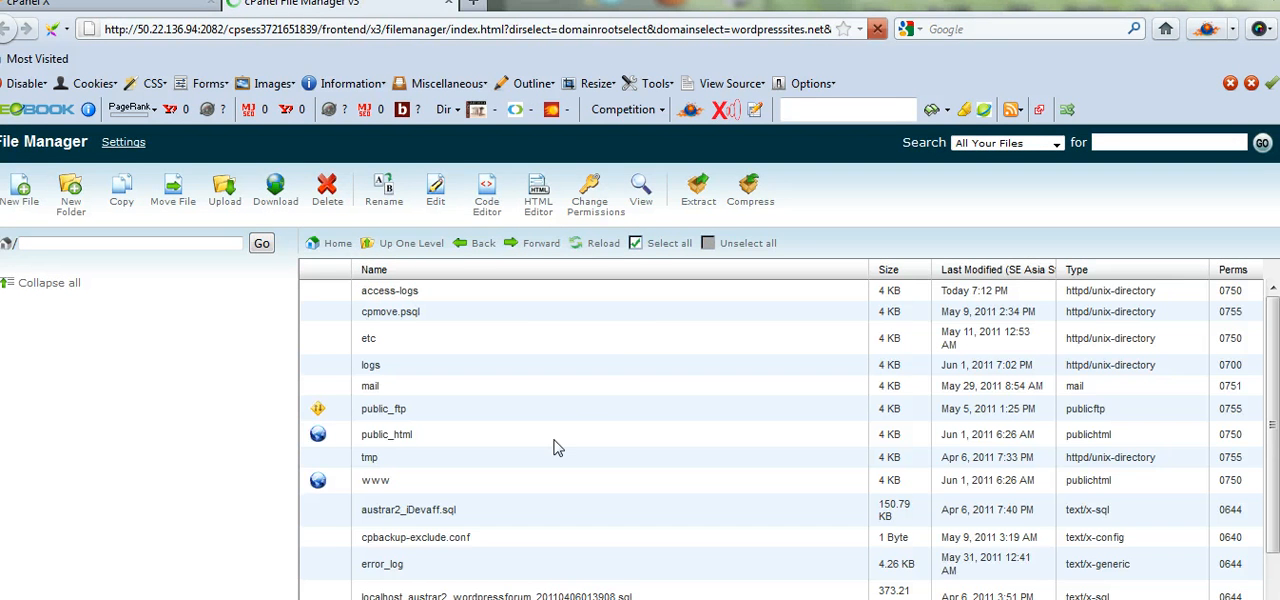
double_click(386, 434)
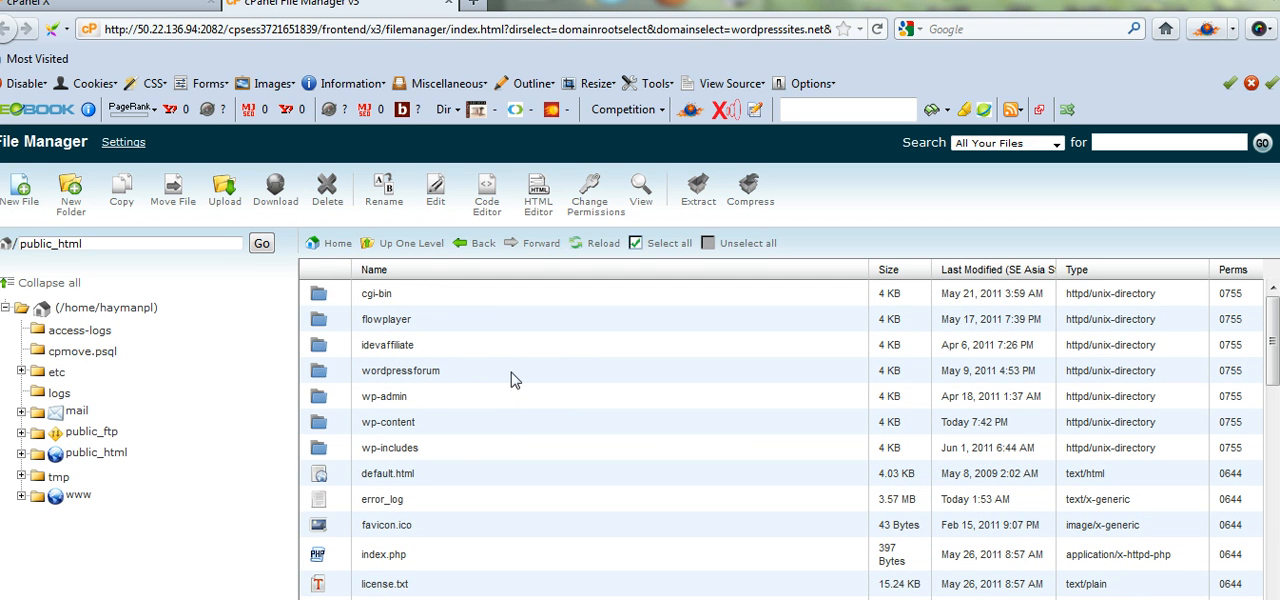
mouse_move(480, 303)
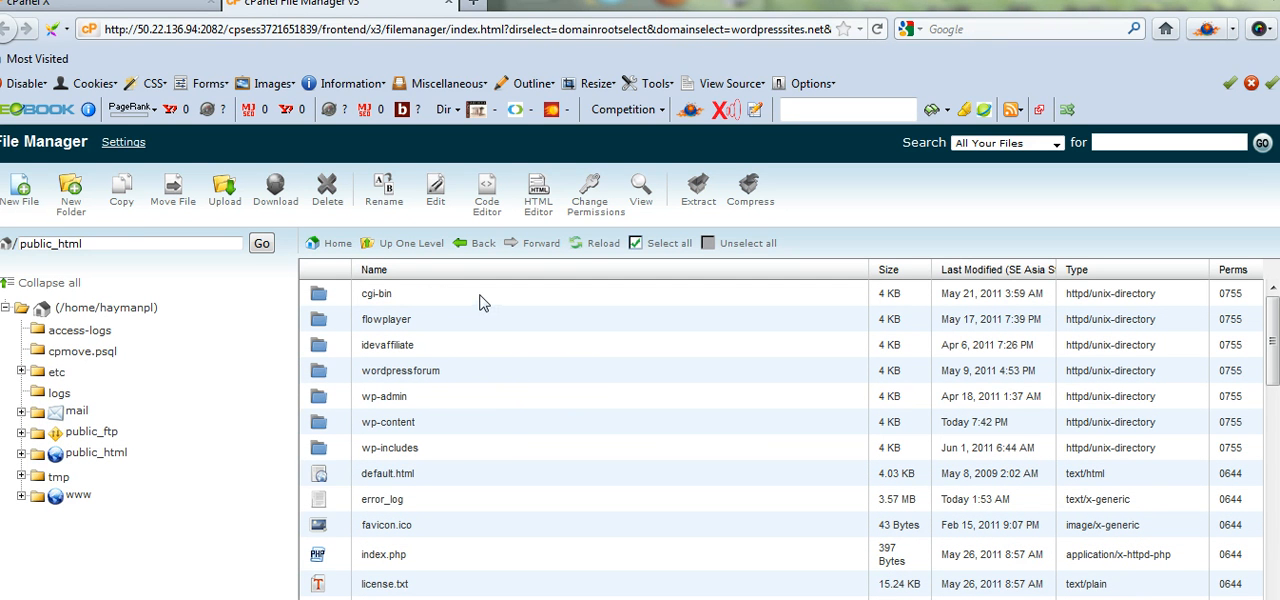
mouse_move(395, 327)
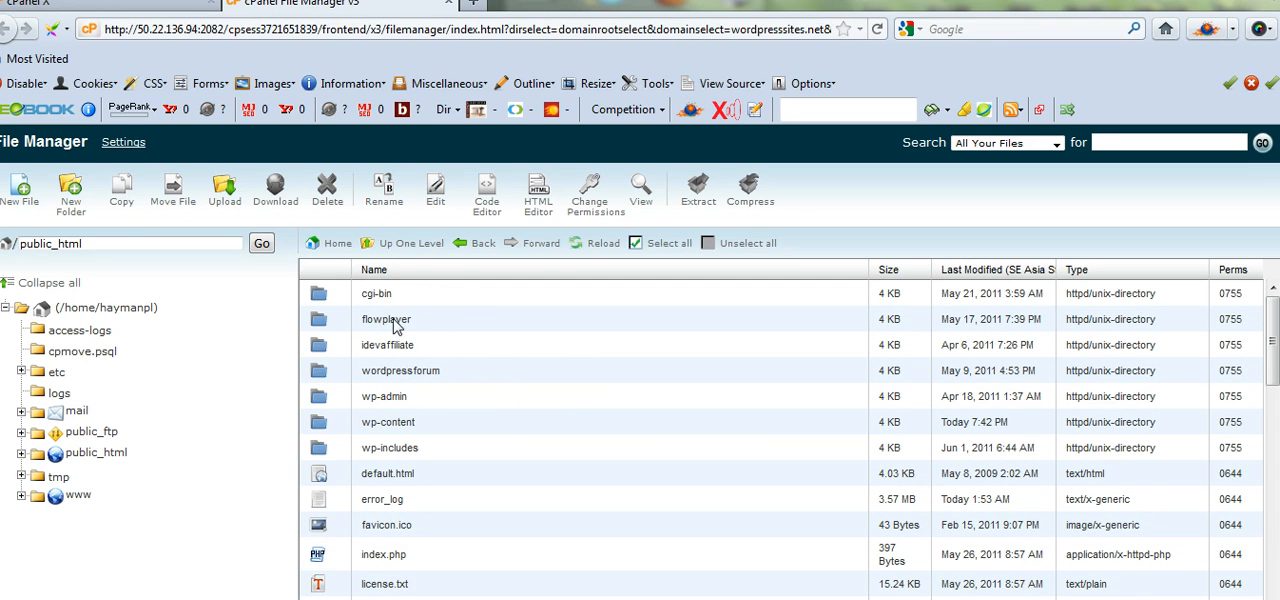
mouse_move(184, 215)
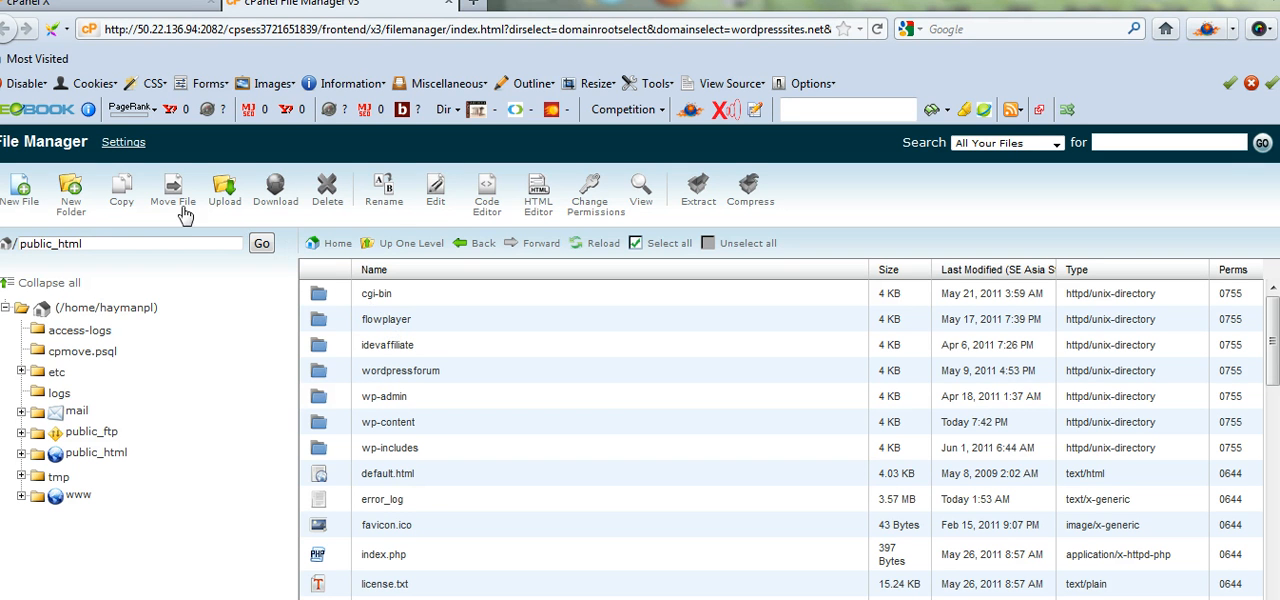
Create a new folder named Videos inside public_html
click(70, 190)
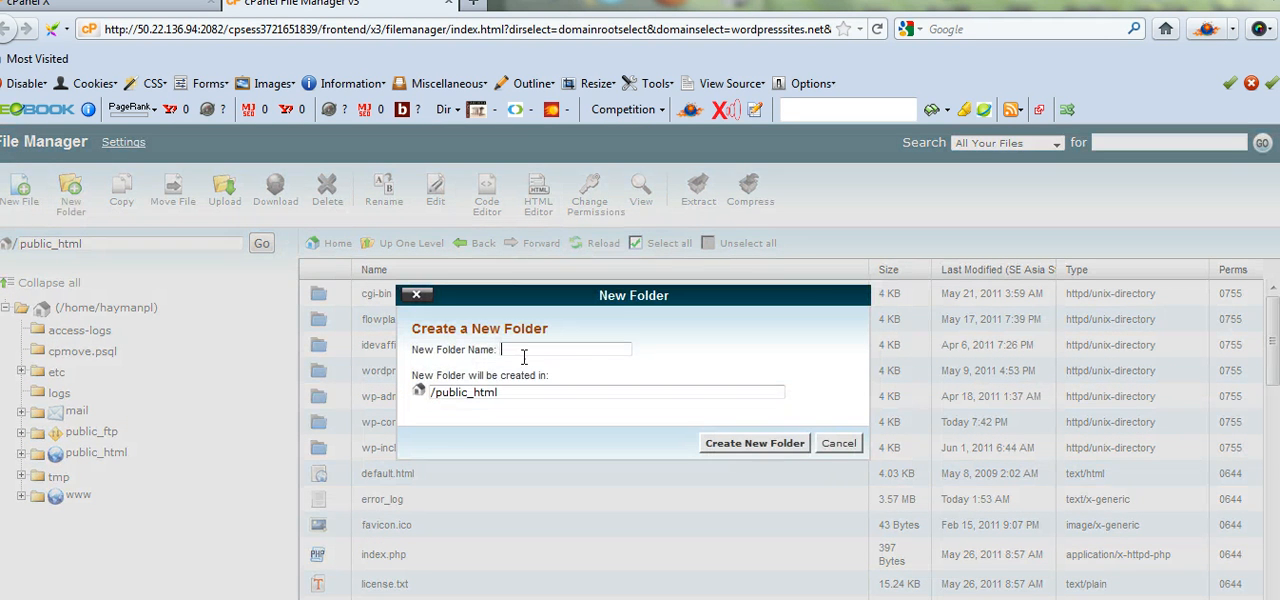
text(V)
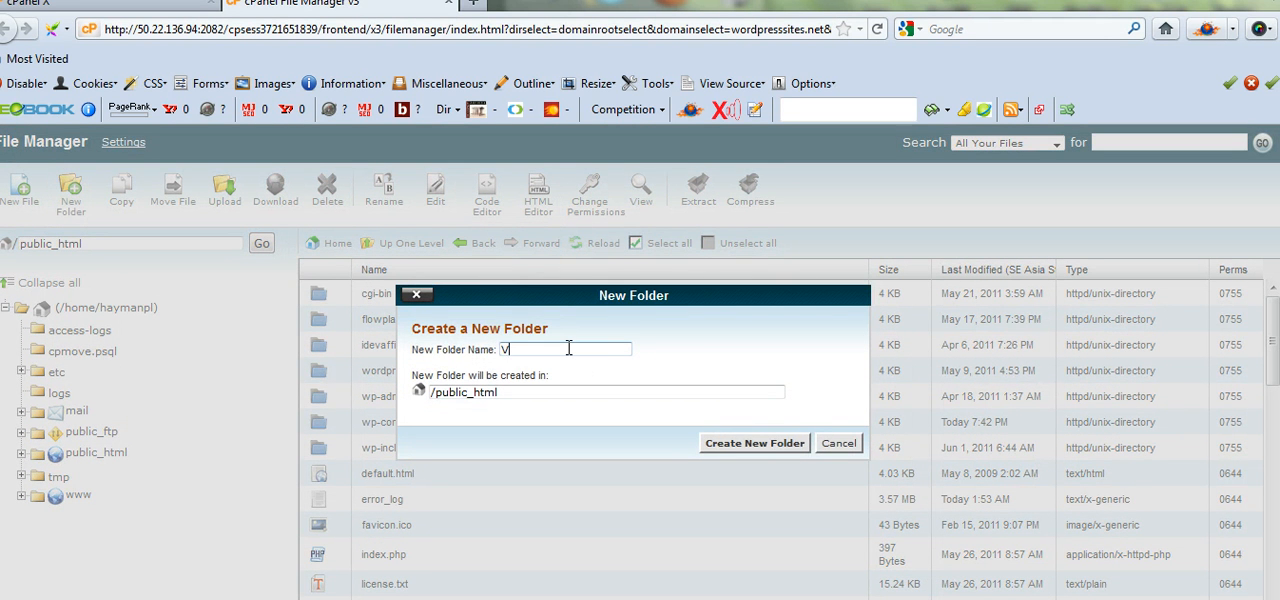
text(ideos)
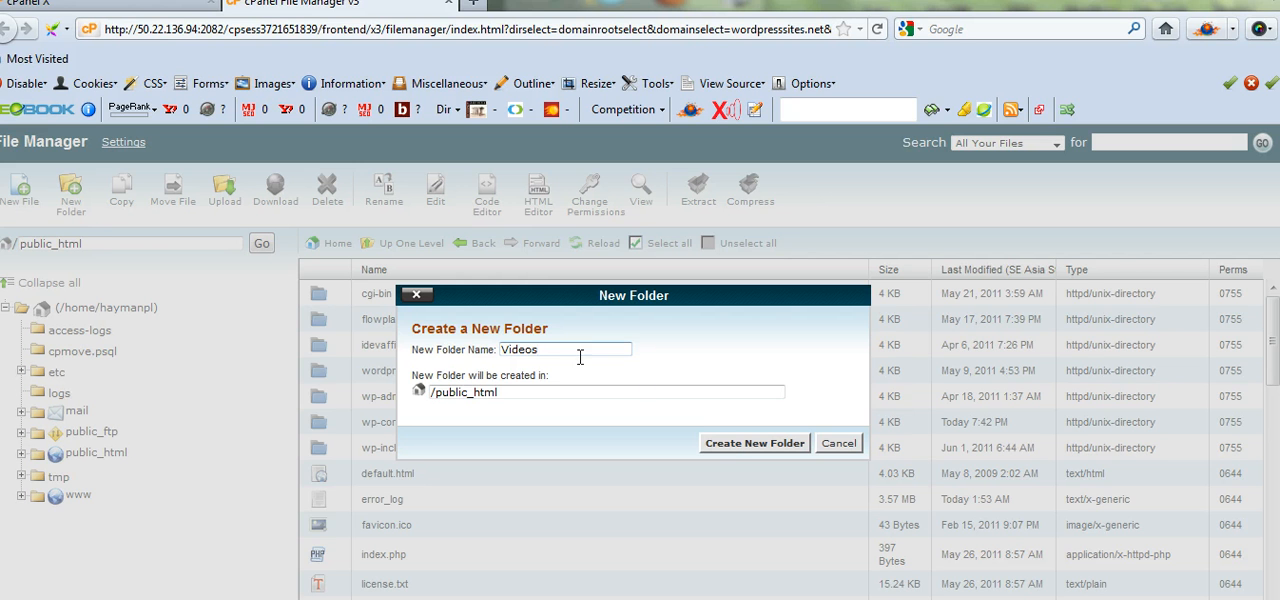
click(754, 442)
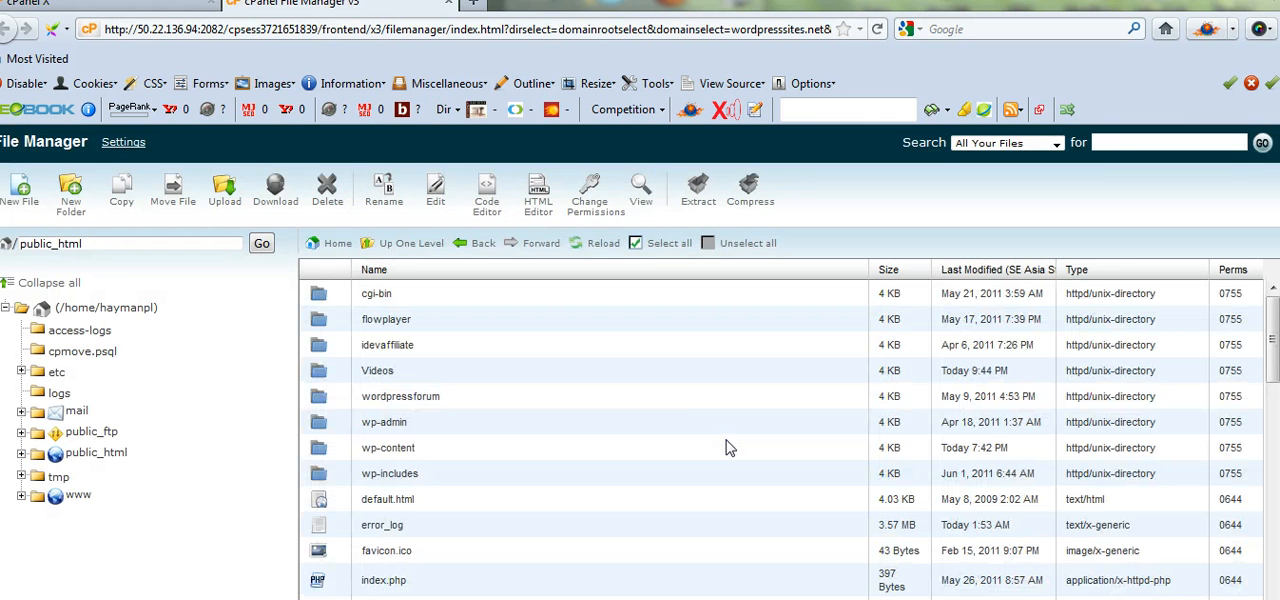
mouse_move(377, 293)
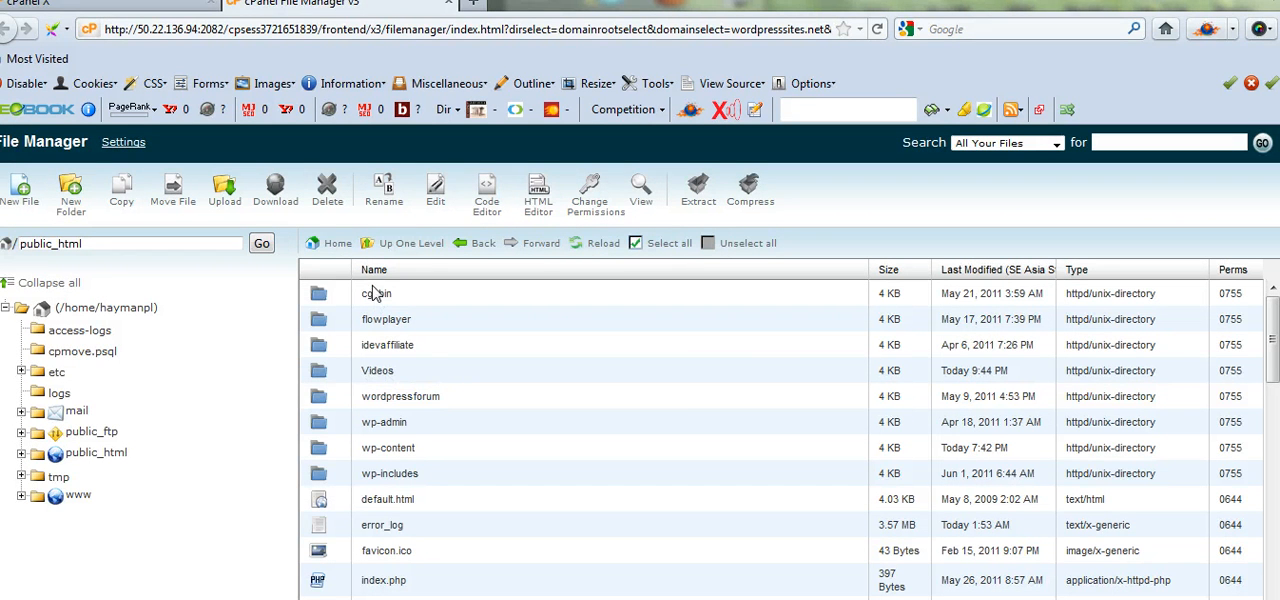
mouse_move(378, 371)
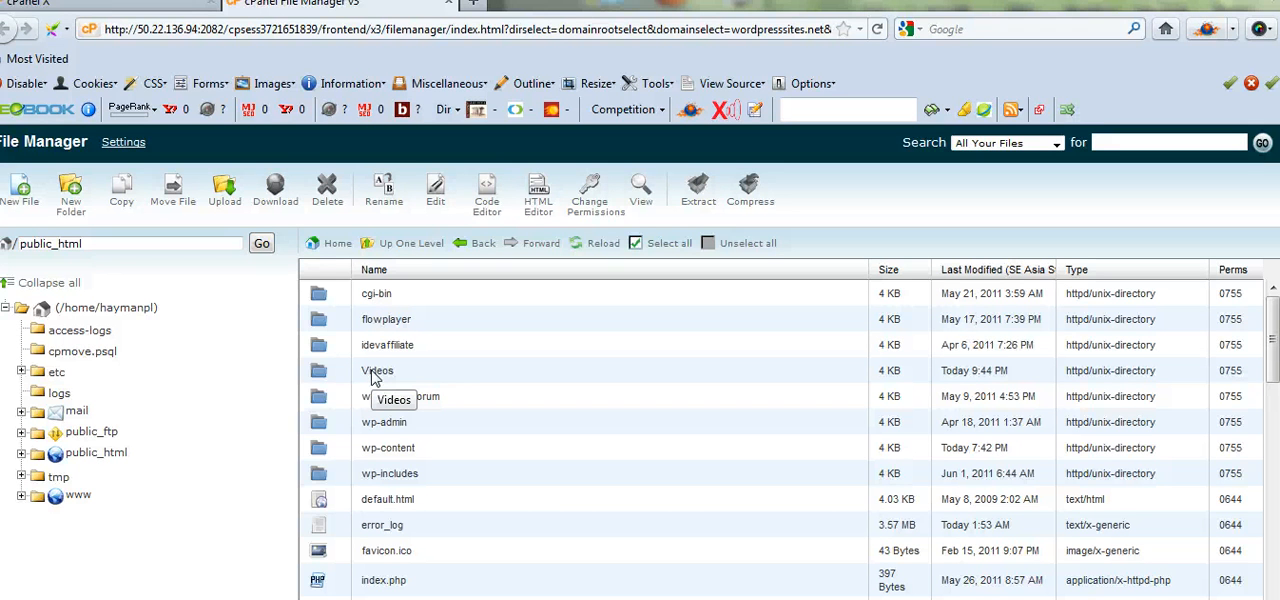
mouse_move(365, 312)
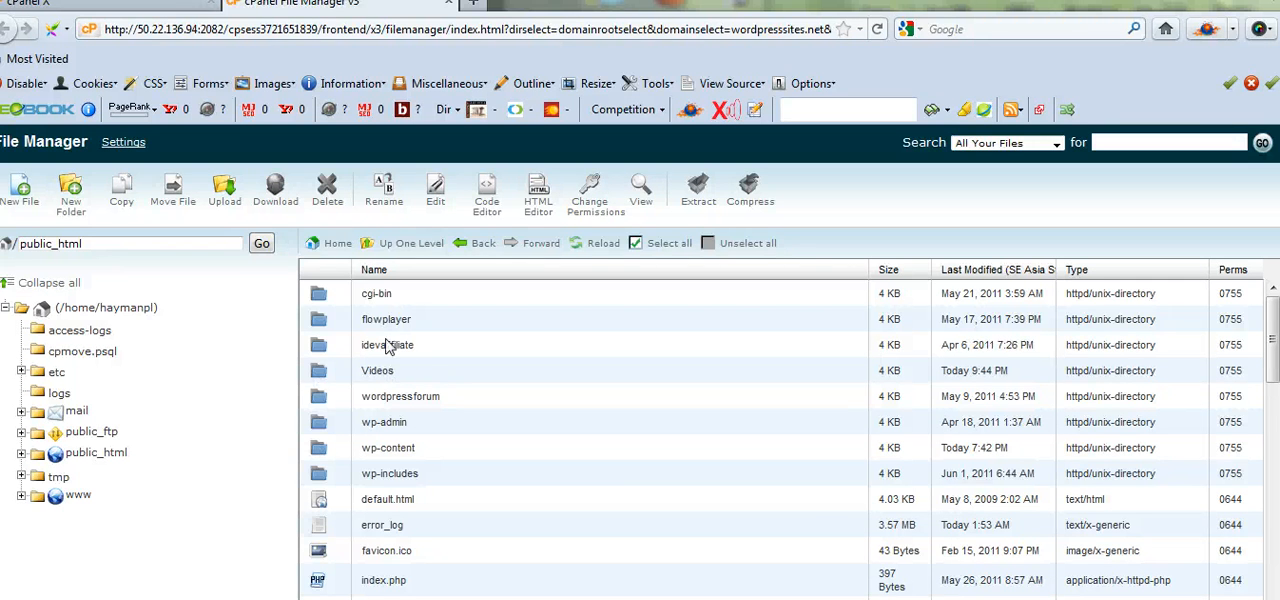
mouse_move(438, 308)
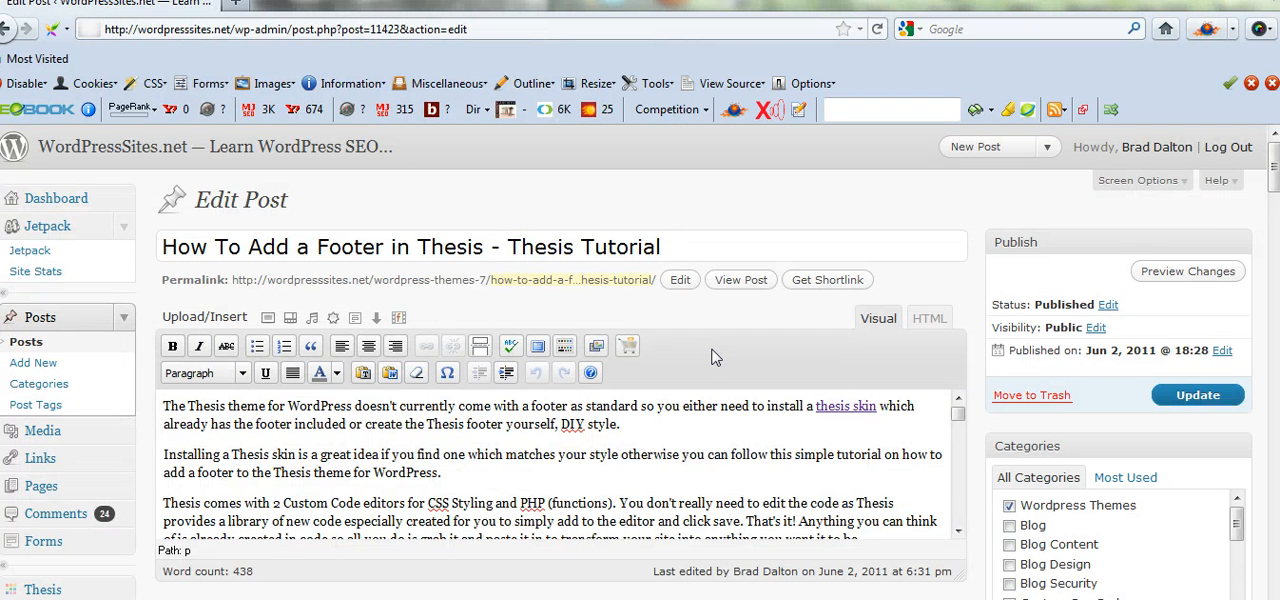
mouse_move(425, 325)
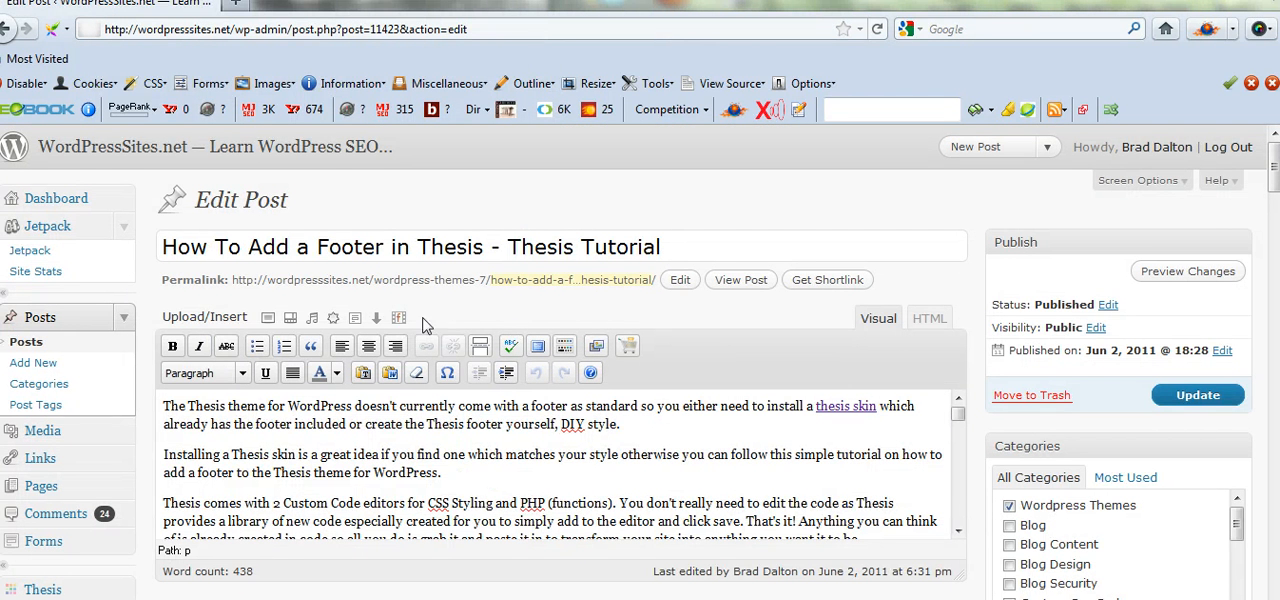
mouse_move(398, 317)
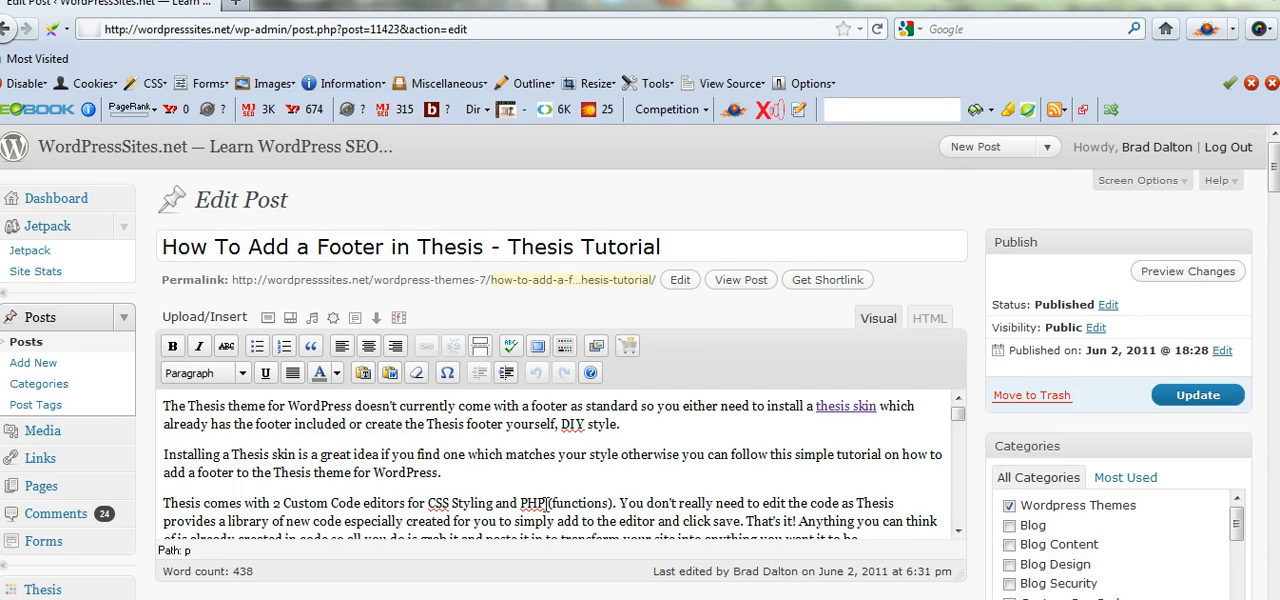
mouse_move(562, 497)
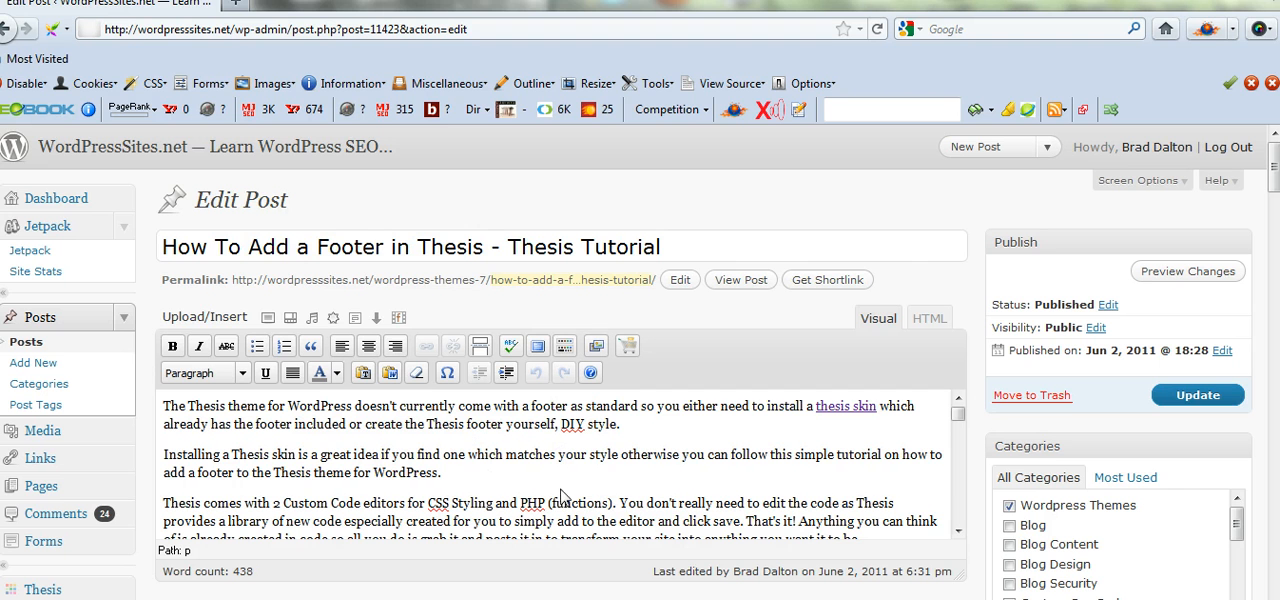
mouse_move(607, 453)
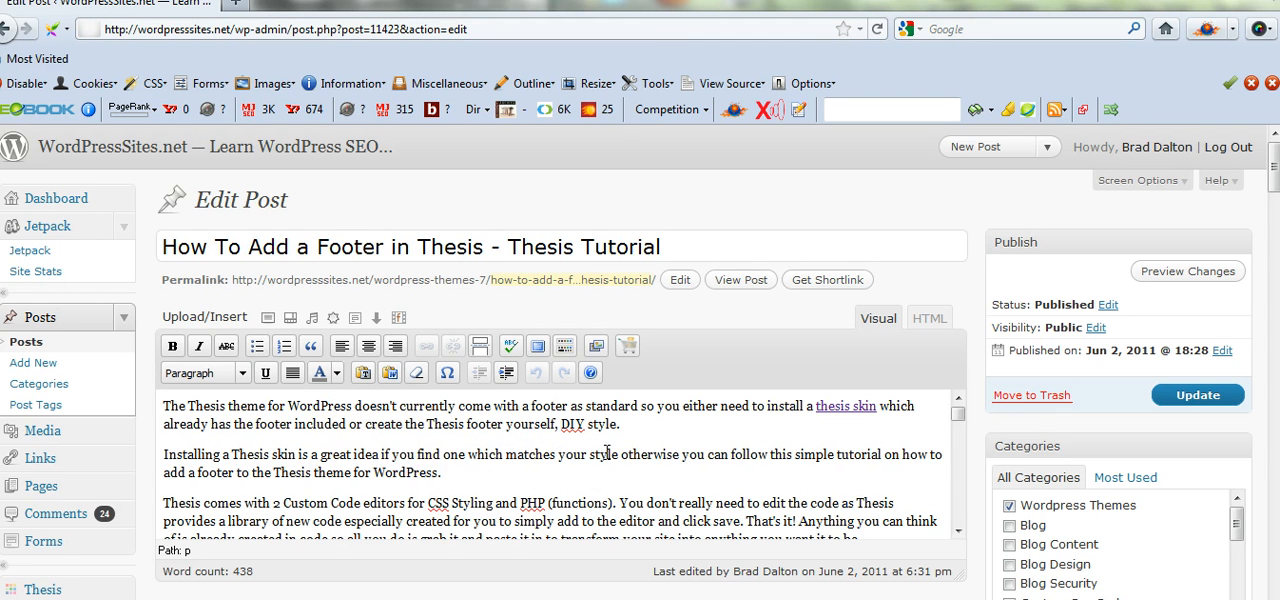
mouse_move(543, 432)
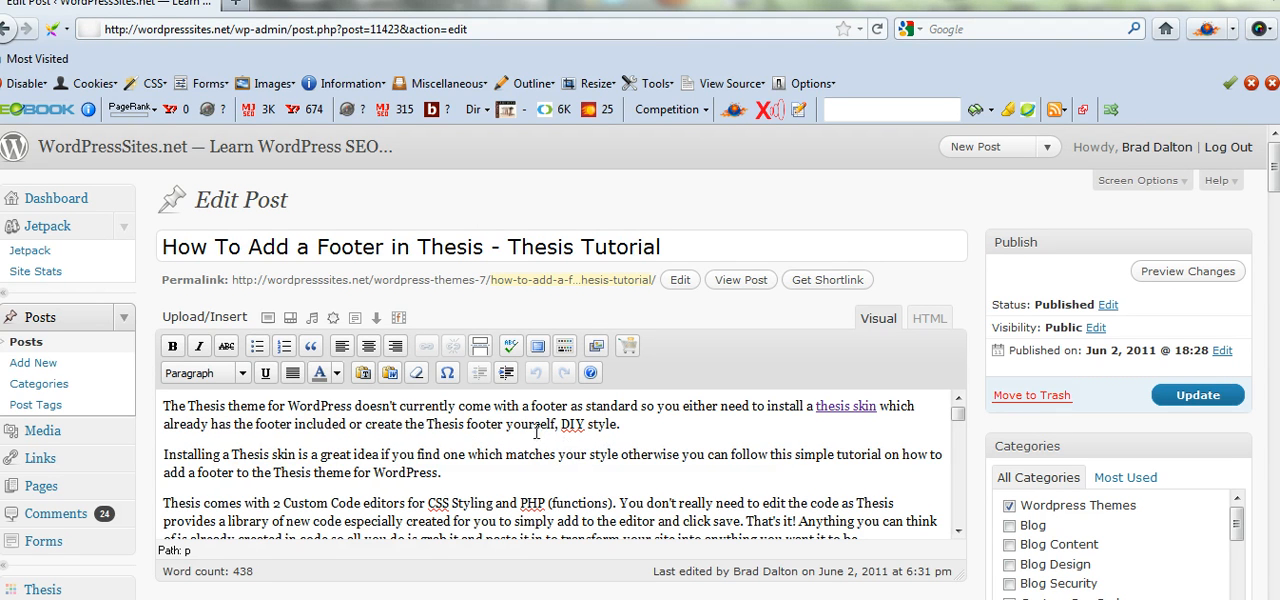
mouse_move(503, 440)
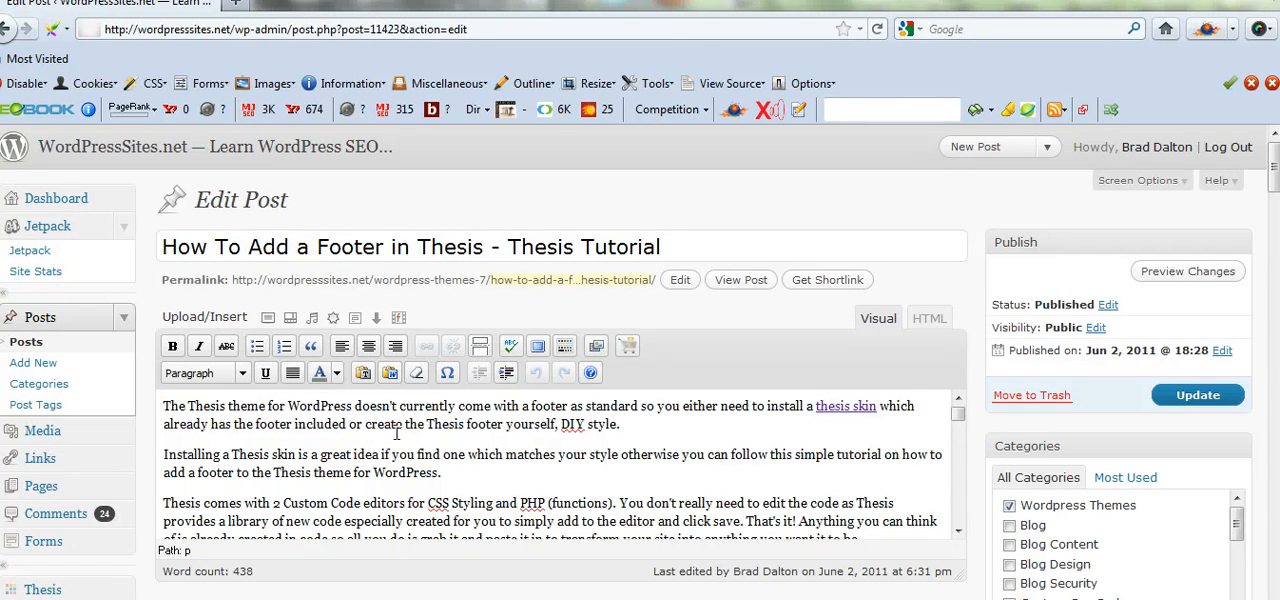
mouse_move(557, 443)
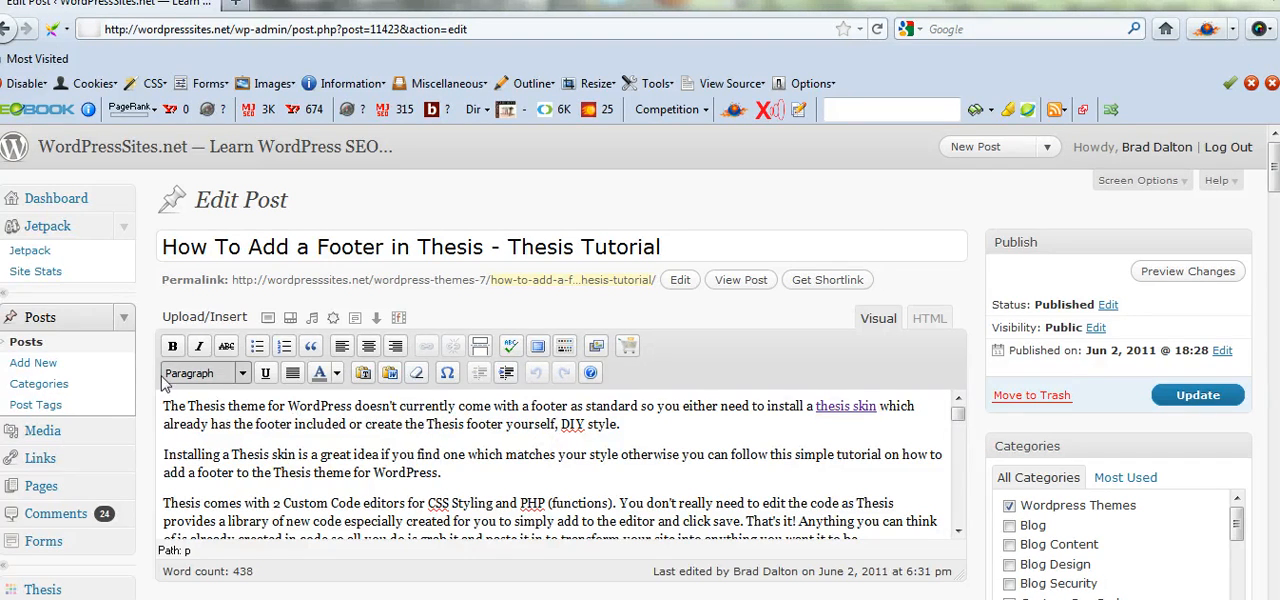
mouse_move(42, 430)
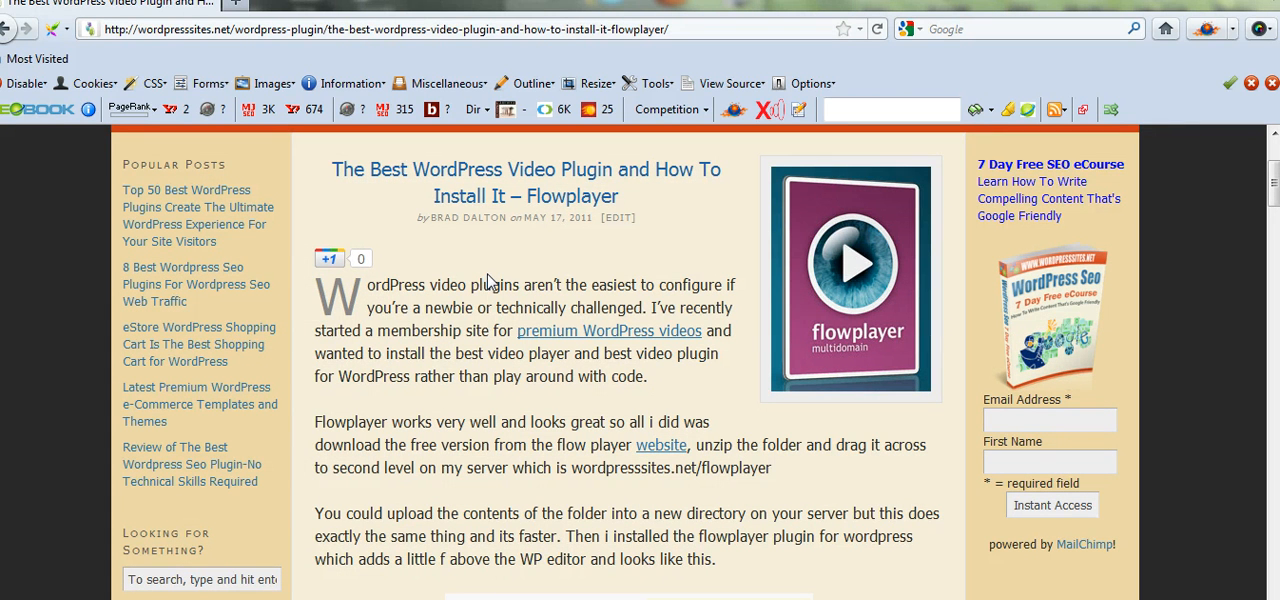
mouse_move(519, 258)
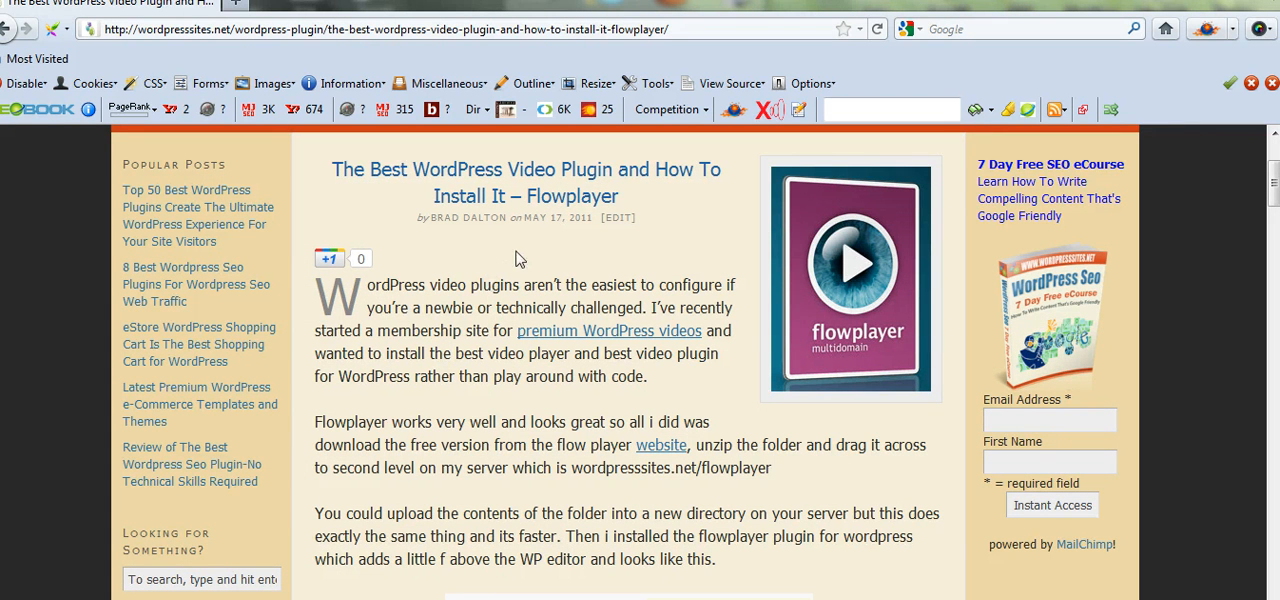
mouse_move(522, 412)
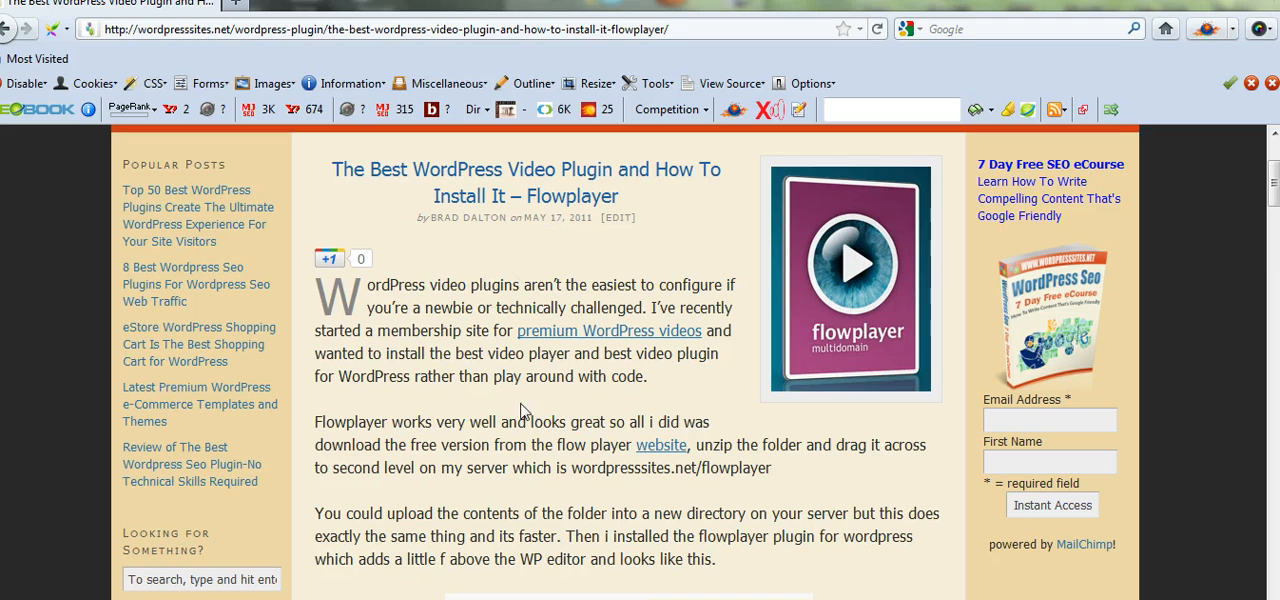
mouse_move(585, 492)
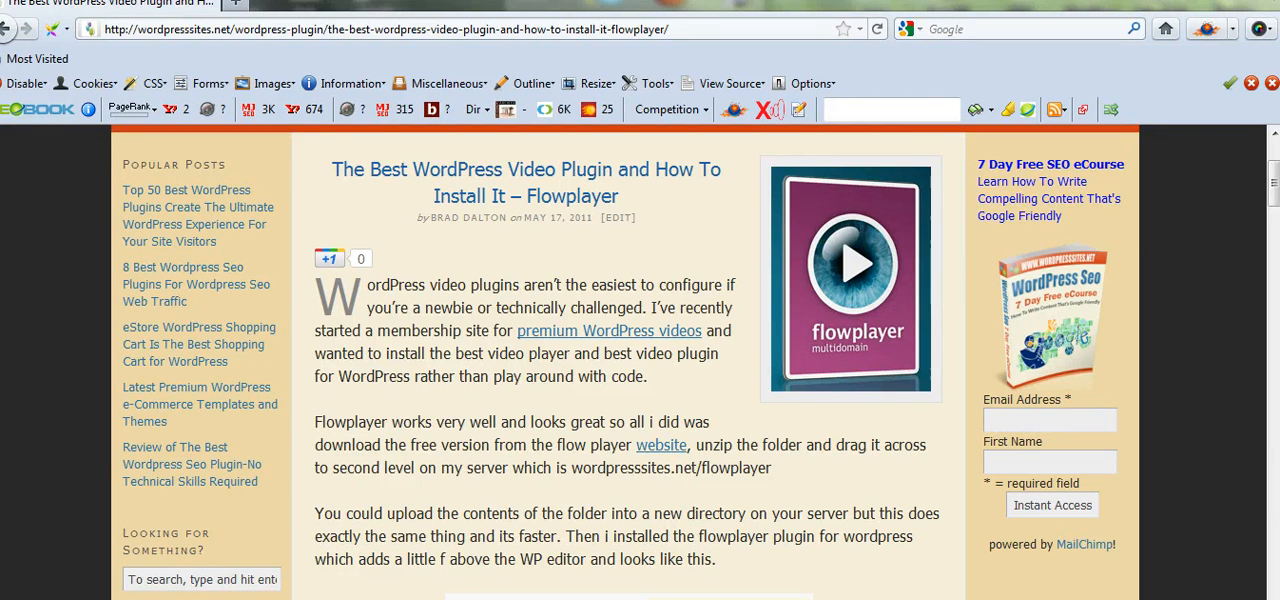
Go to the edit screen for the Premium WordPress Video 9 page
click(617, 217)
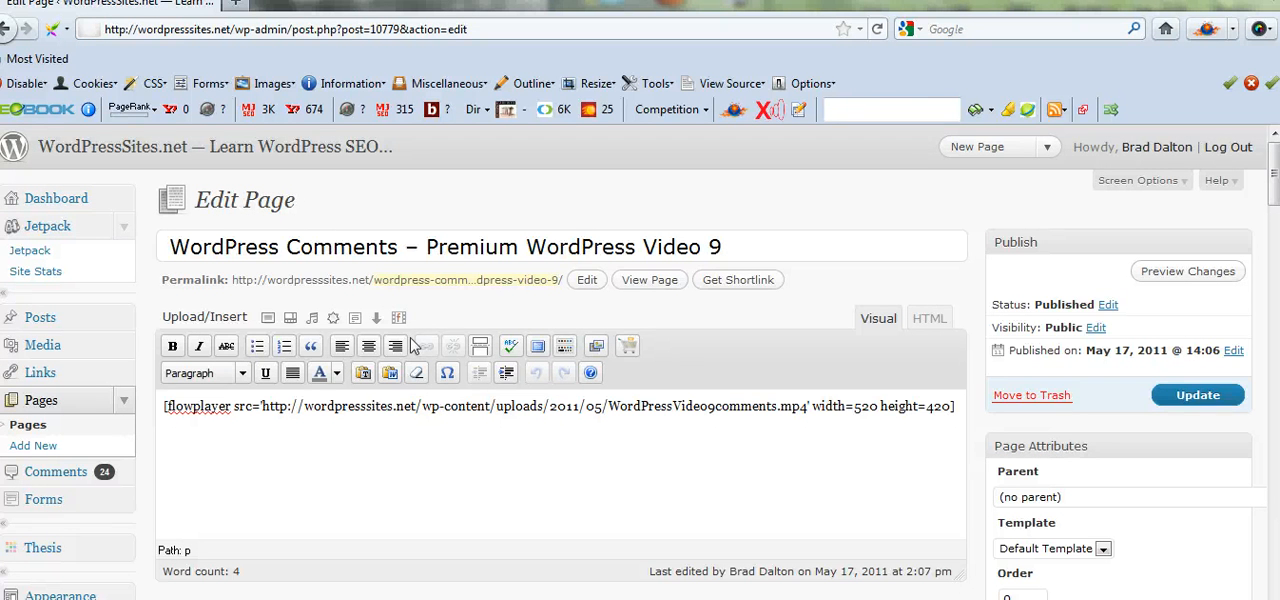
mouse_move(398, 318)
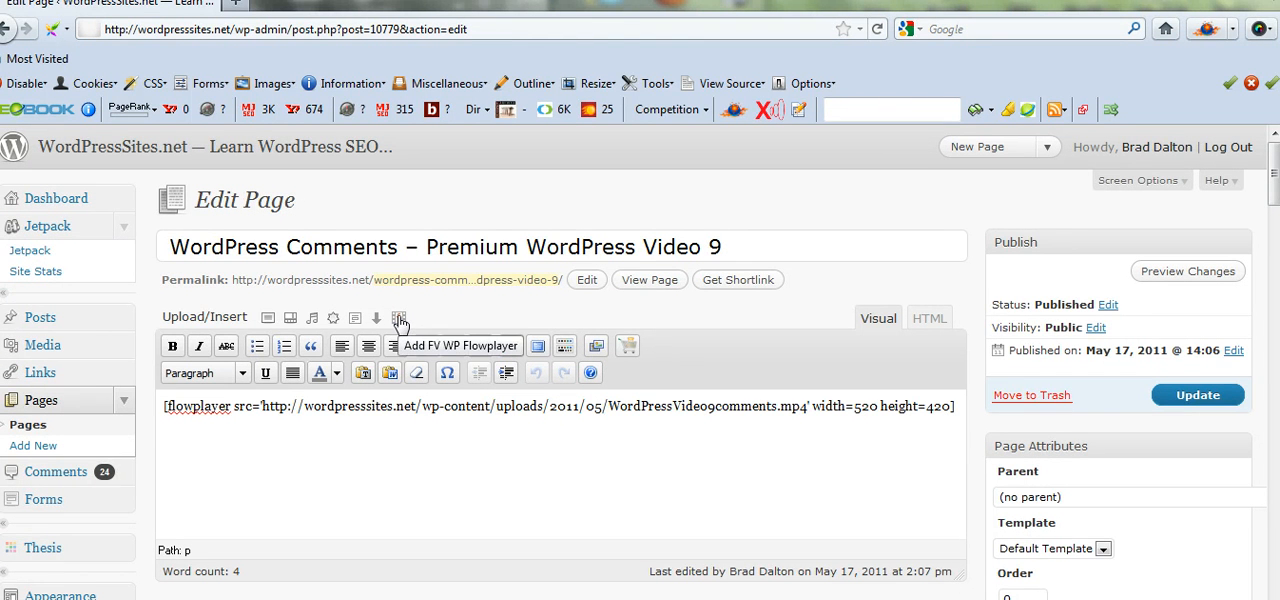
Review the FV WP Flowplayer insertion form, insert it, and return to the Flowplayer article
click(399, 318)
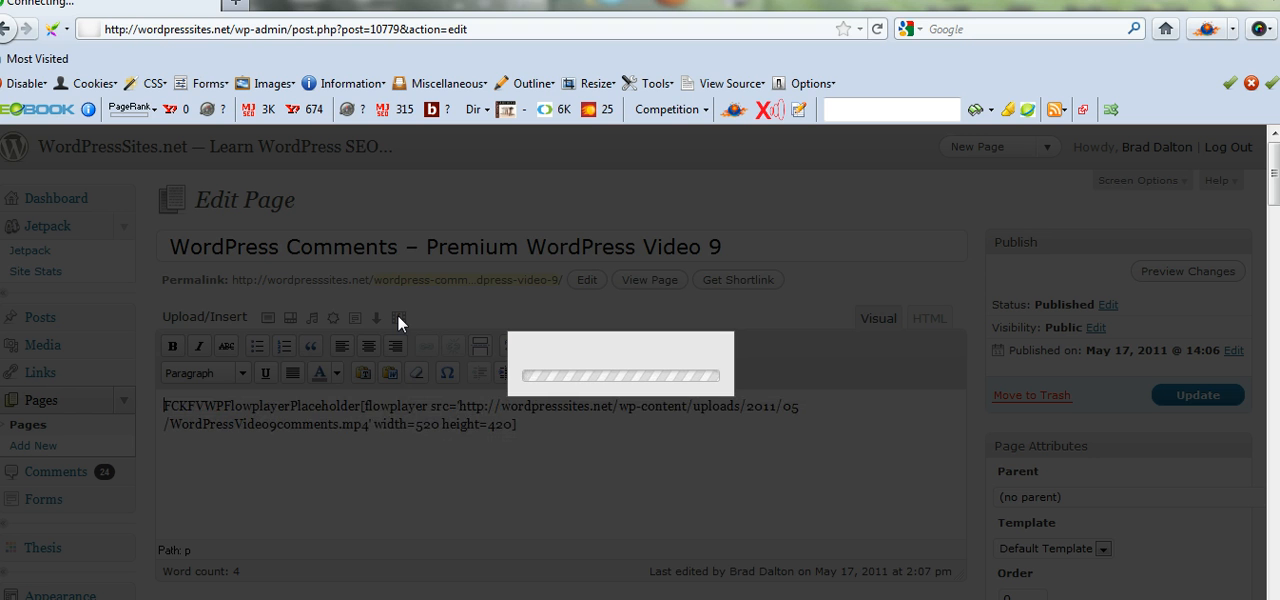
click(377, 317)
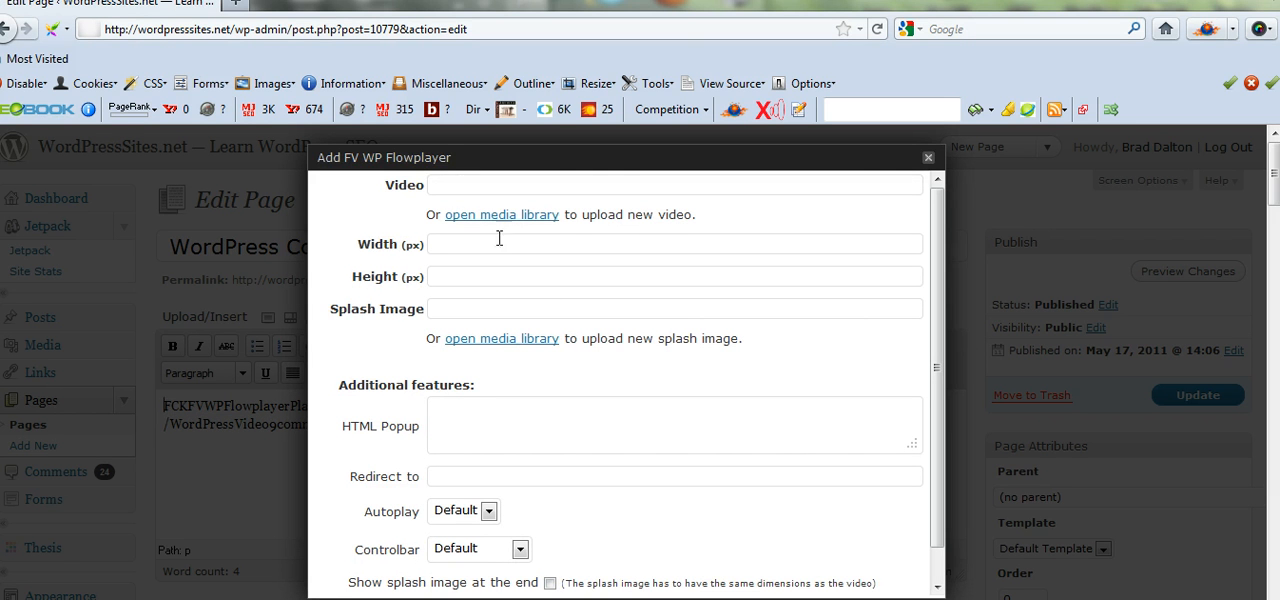
mouse_move(693, 557)
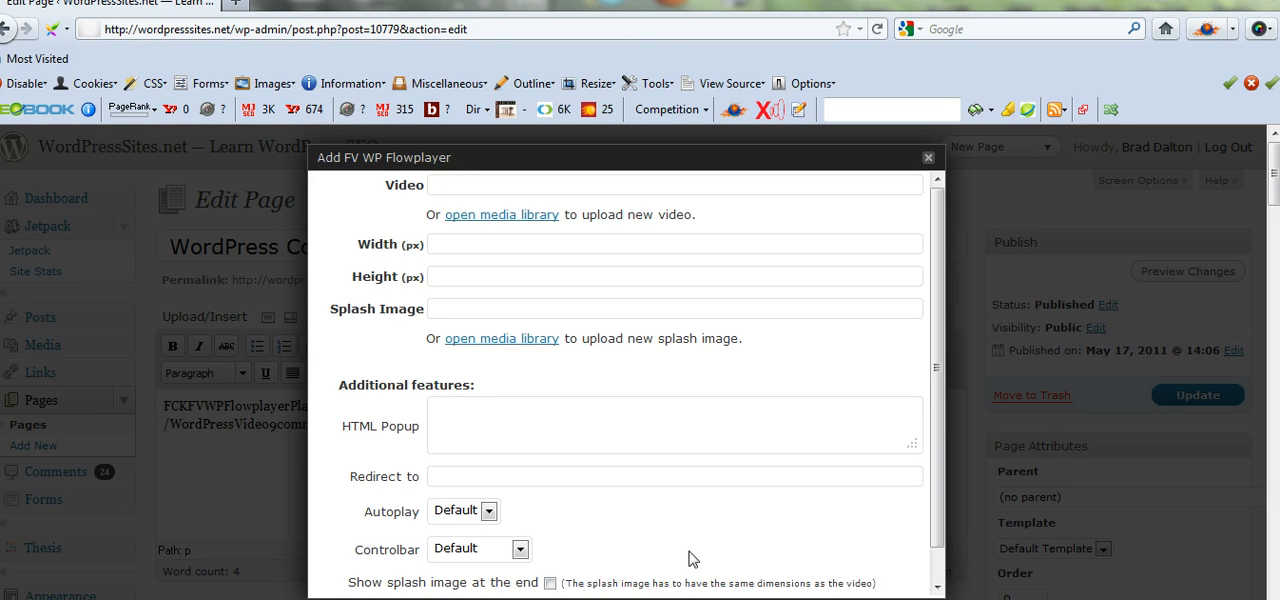
scroll(down, 3)
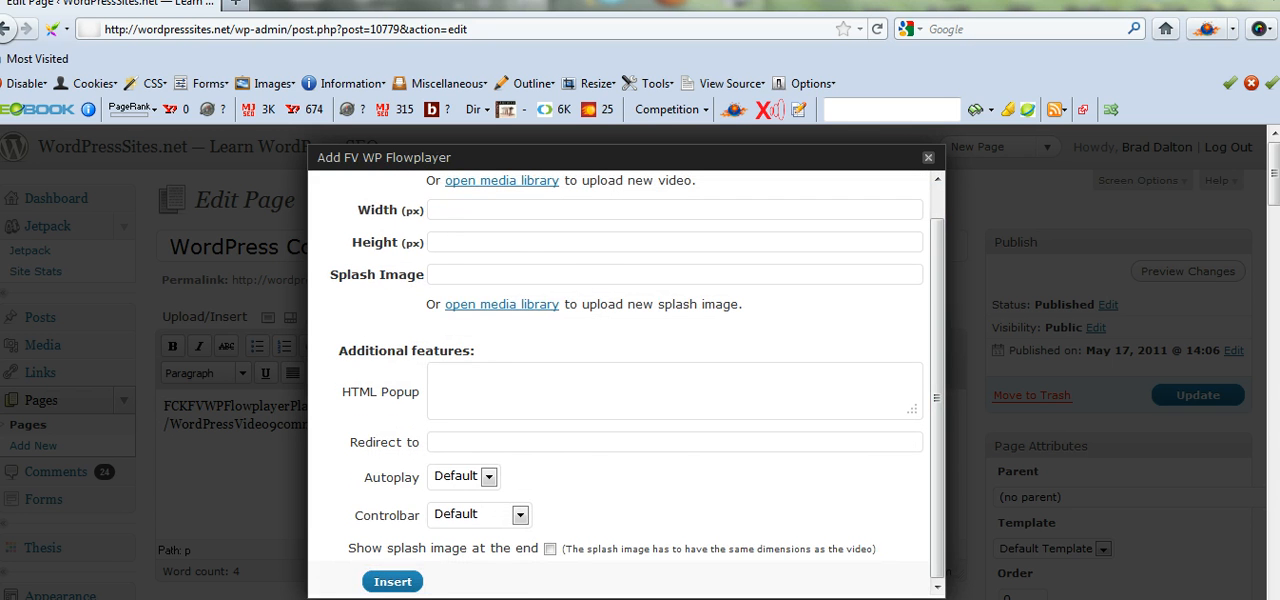
click(392, 581)
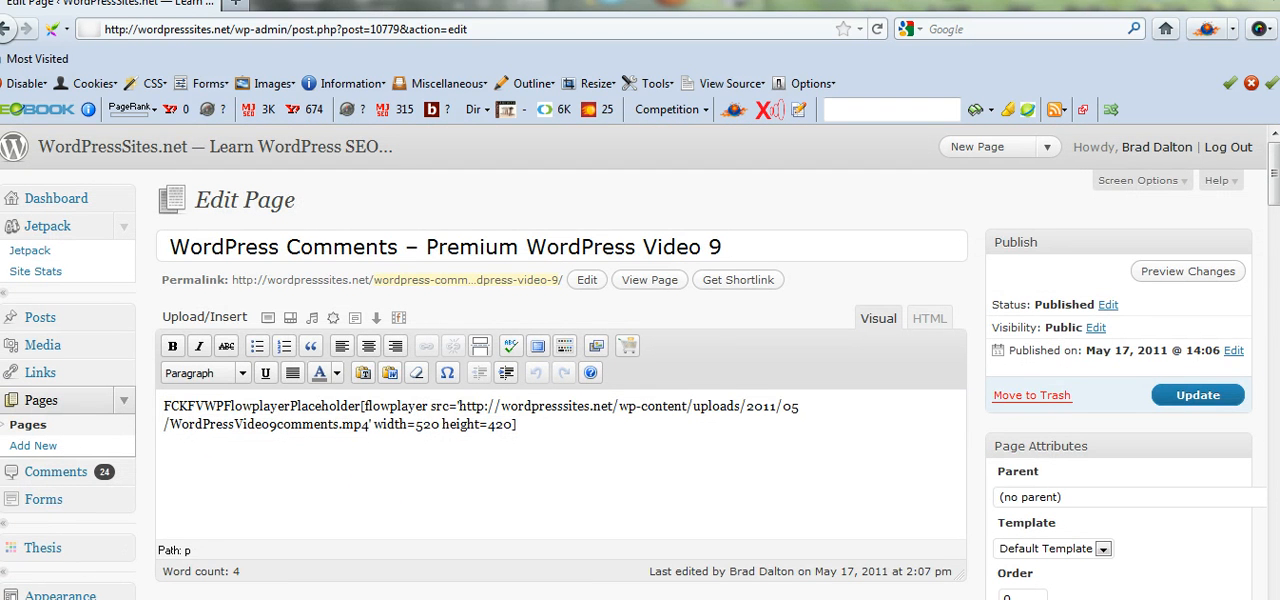
click(649, 279)
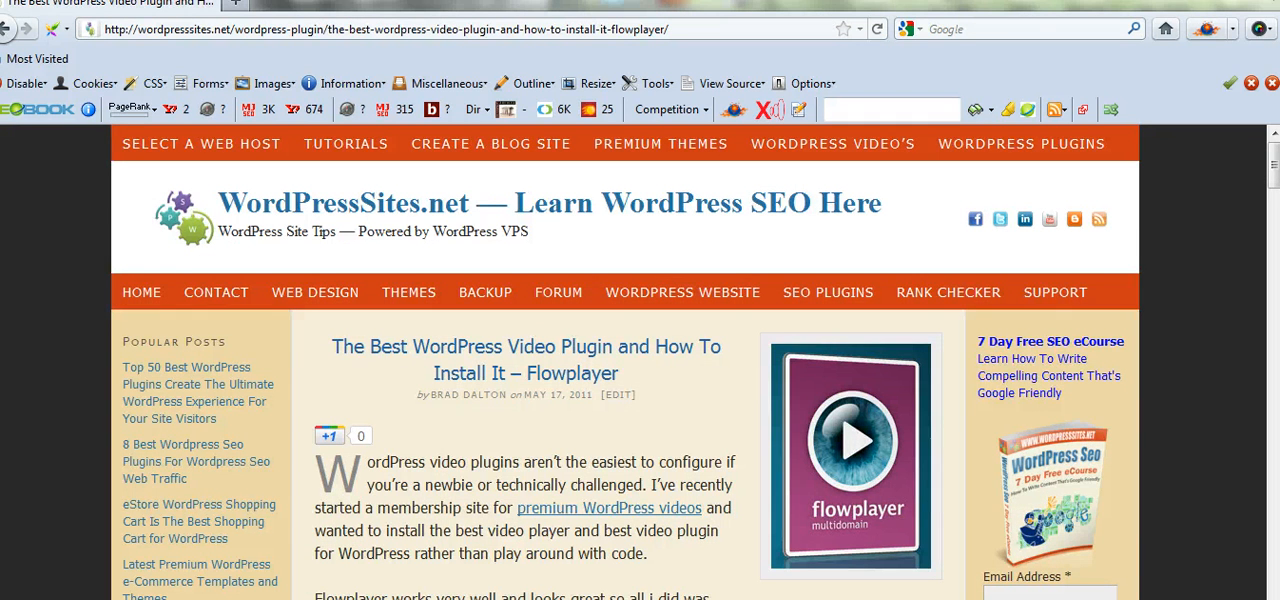